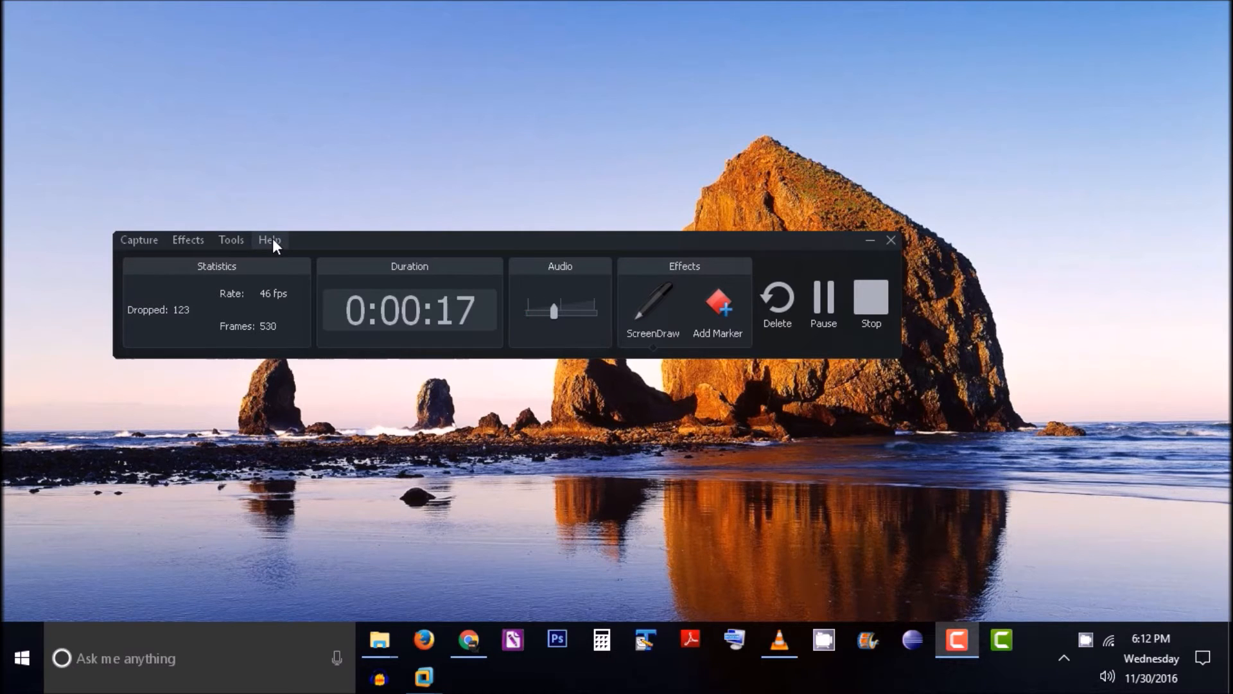
{"action": "mouse_move", "coordinate": [349, 250]}
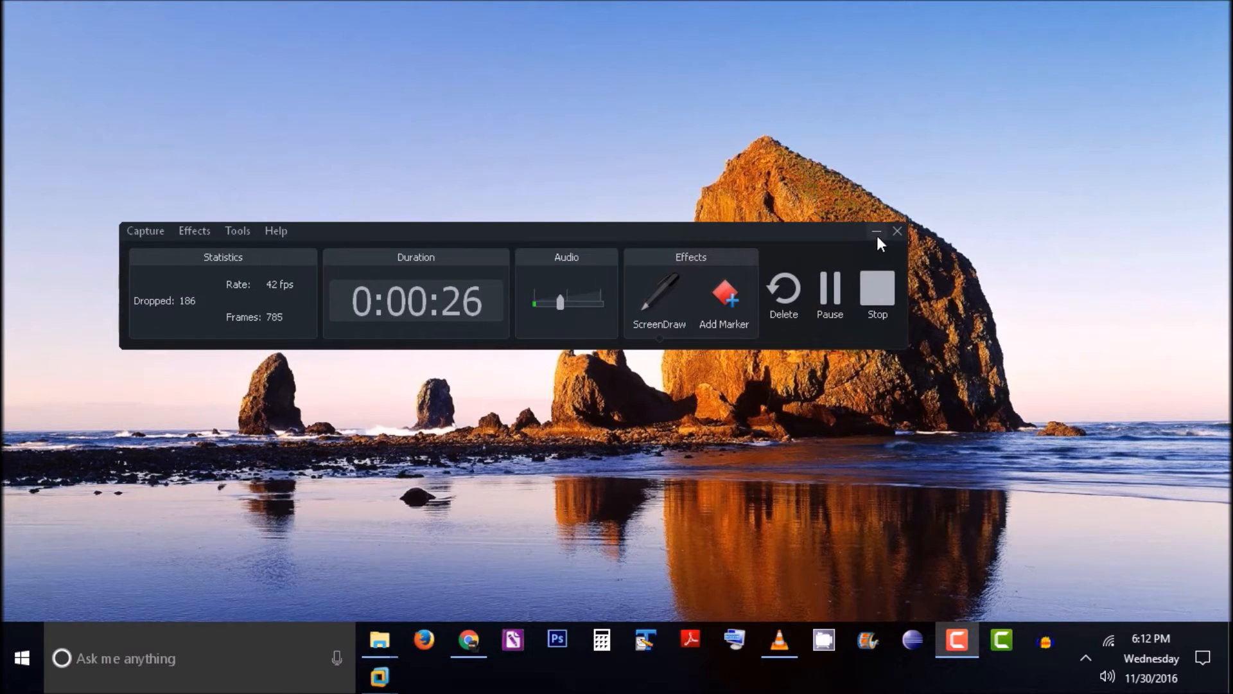
Minimize the Camtasia Recorder window while the recording keeps running
{"action": "left_click", "coordinate": [876, 231]}
{"action": "type", "text": "%temp%"}
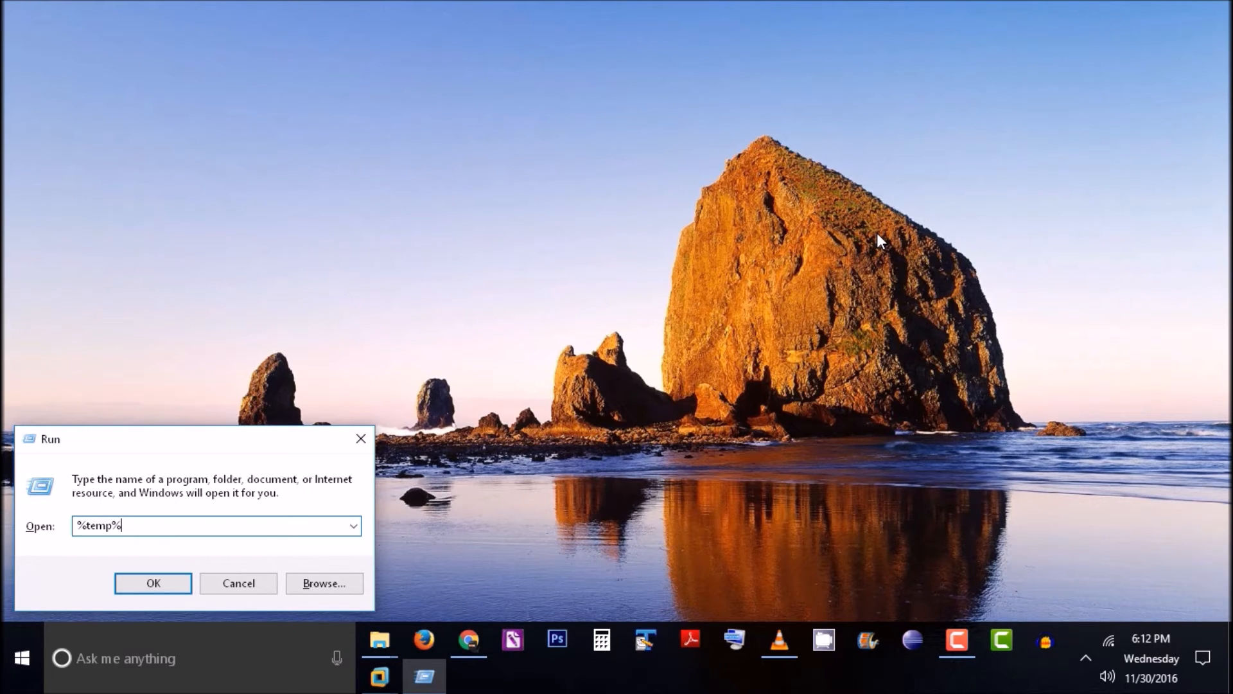
Submit %temp% in the Run dialog to open the Temp folder
{"action": "left_click", "coordinate": [153, 583]}
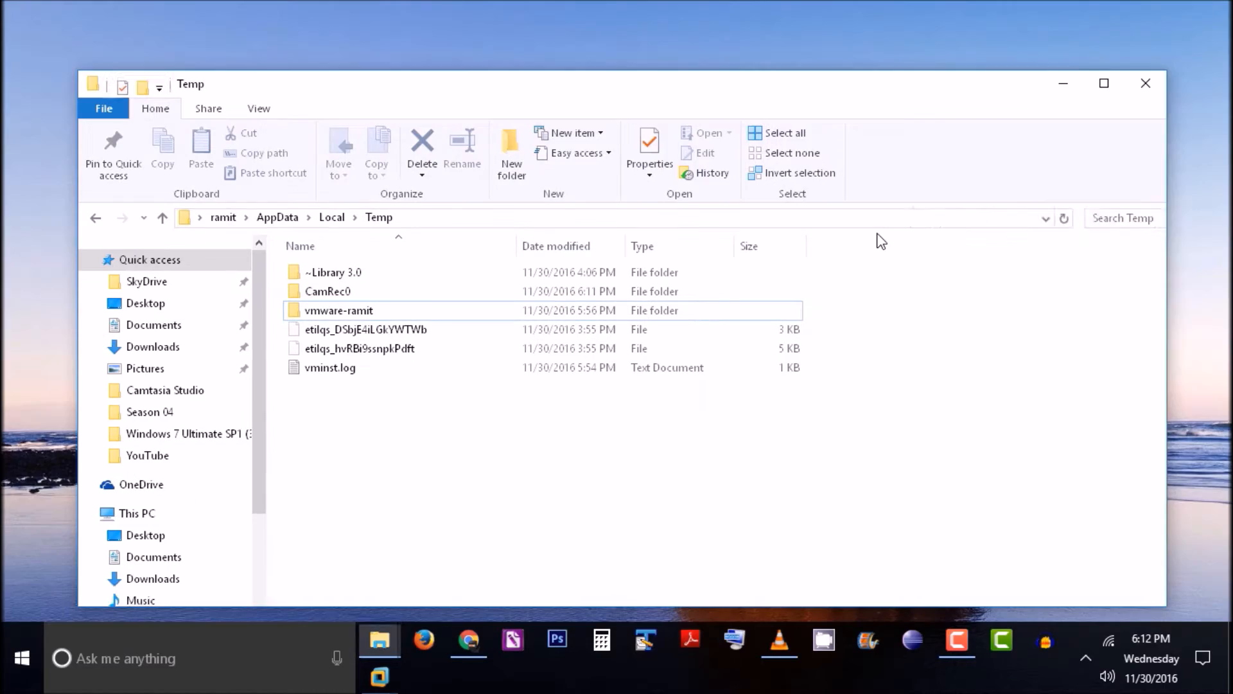
Maximize the Temp folder window and open the CamRec0 folder
{"action": "left_click", "coordinate": [1103, 84]}
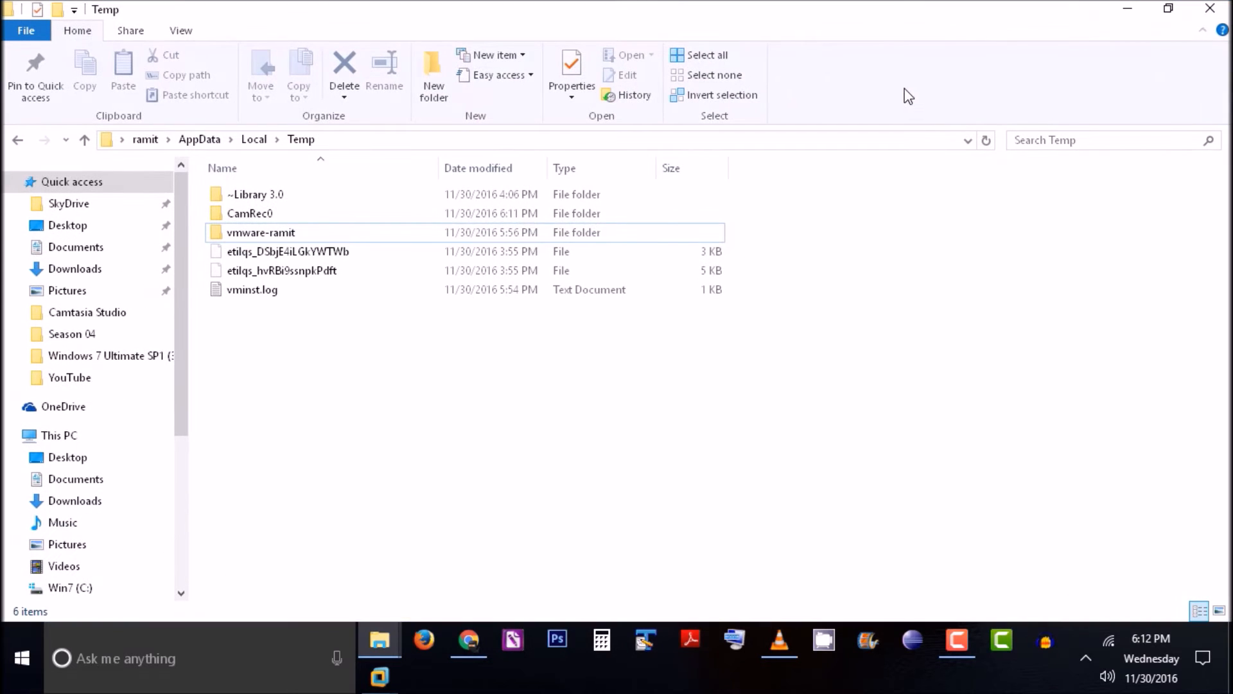
{"action": "mouse_move", "coordinate": [269, 213]}
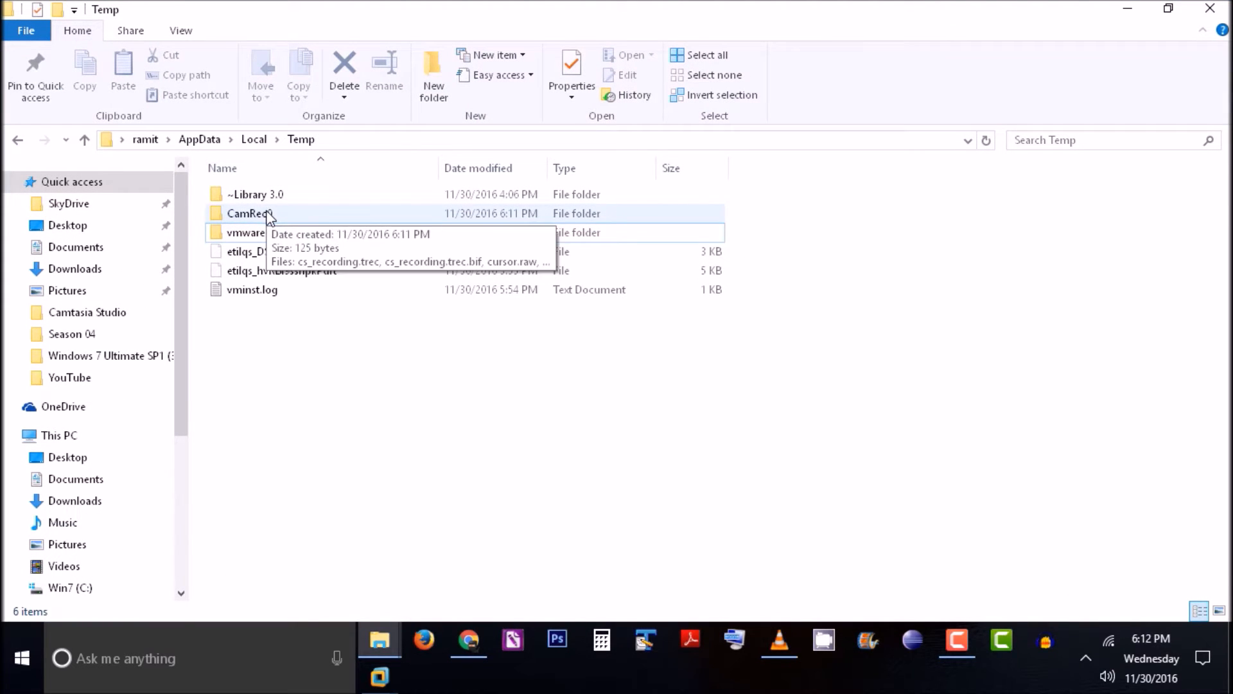
{"action": "mouse_move", "coordinate": [266, 219]}
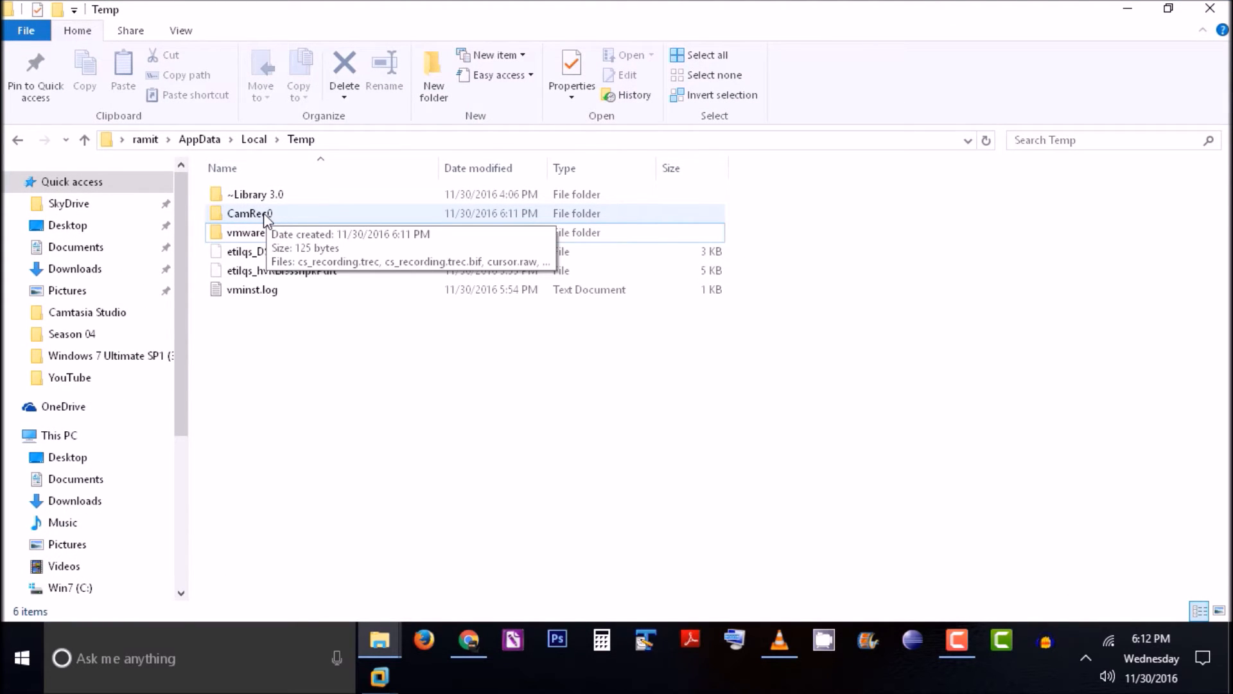
{"action": "double_click", "coordinate": [245, 213]}
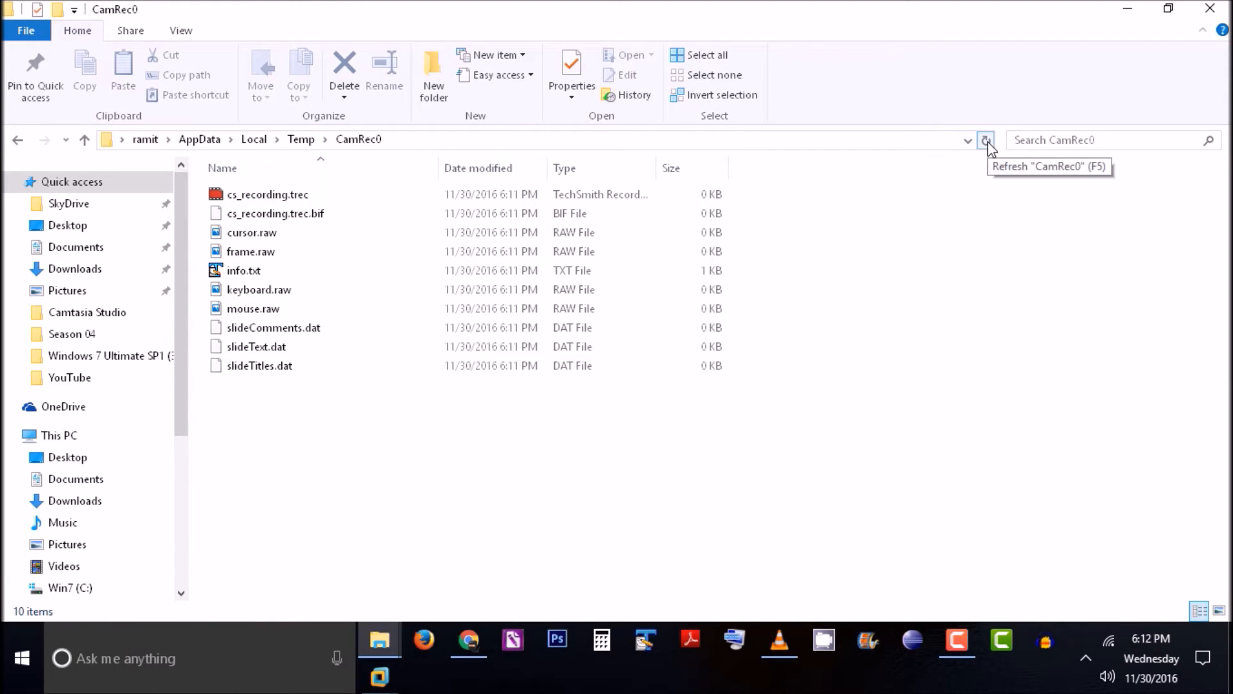
Refresh CamRec0 to see cs_recording.trec grow to 11,023 KB
{"action": "left_click", "coordinate": [263, 194]}
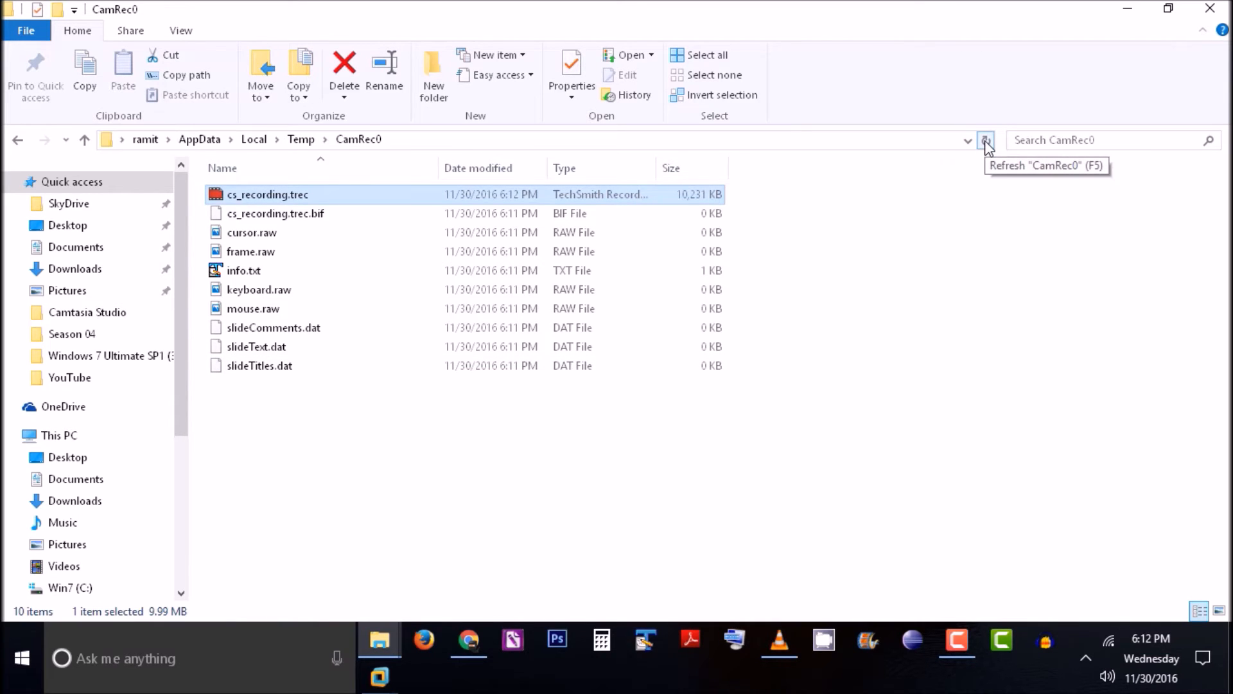
{"action": "mouse_move", "coordinate": [437, 287]}
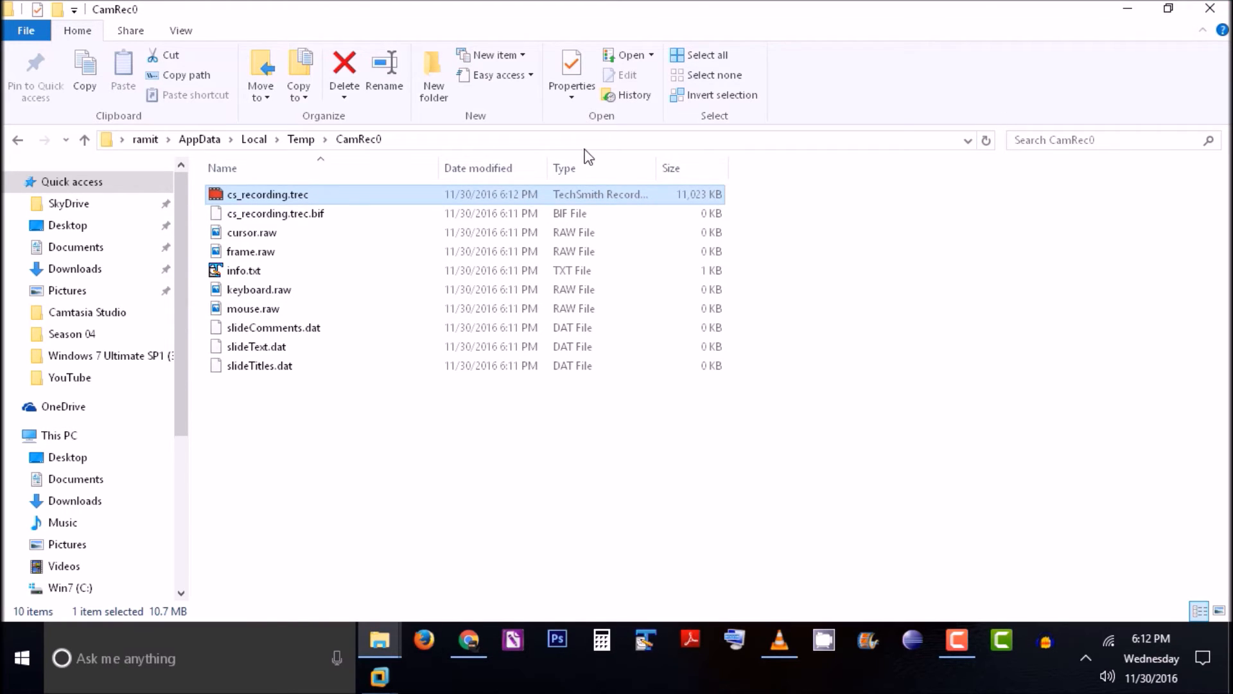
{"action": "mouse_move", "coordinate": [460, 678]}
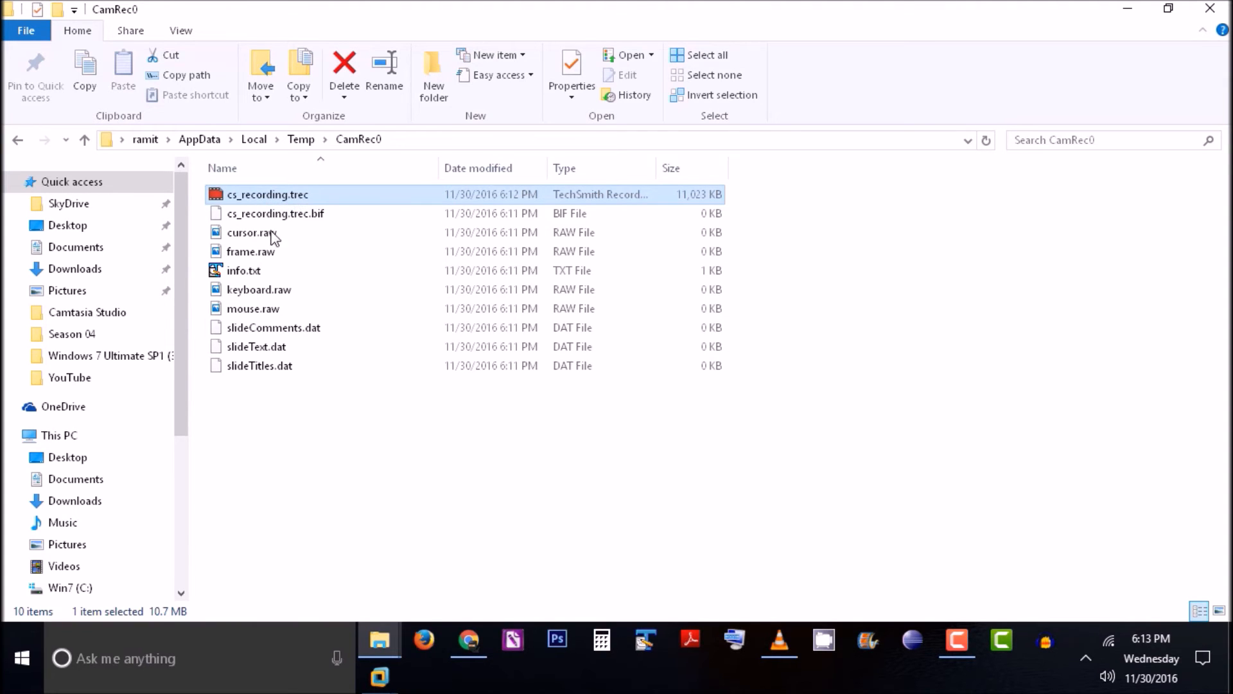
{"action": "mouse_move", "coordinate": [382, 640]}
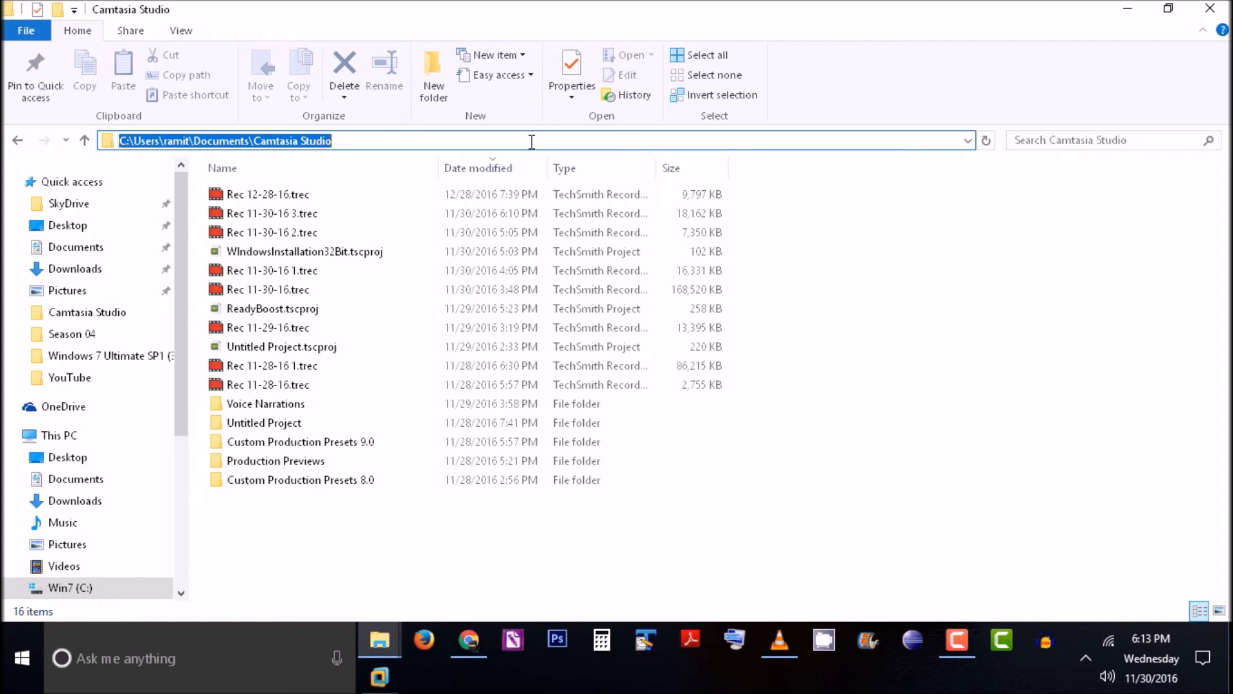
{"action": "mouse_move", "coordinate": [489, 142]}
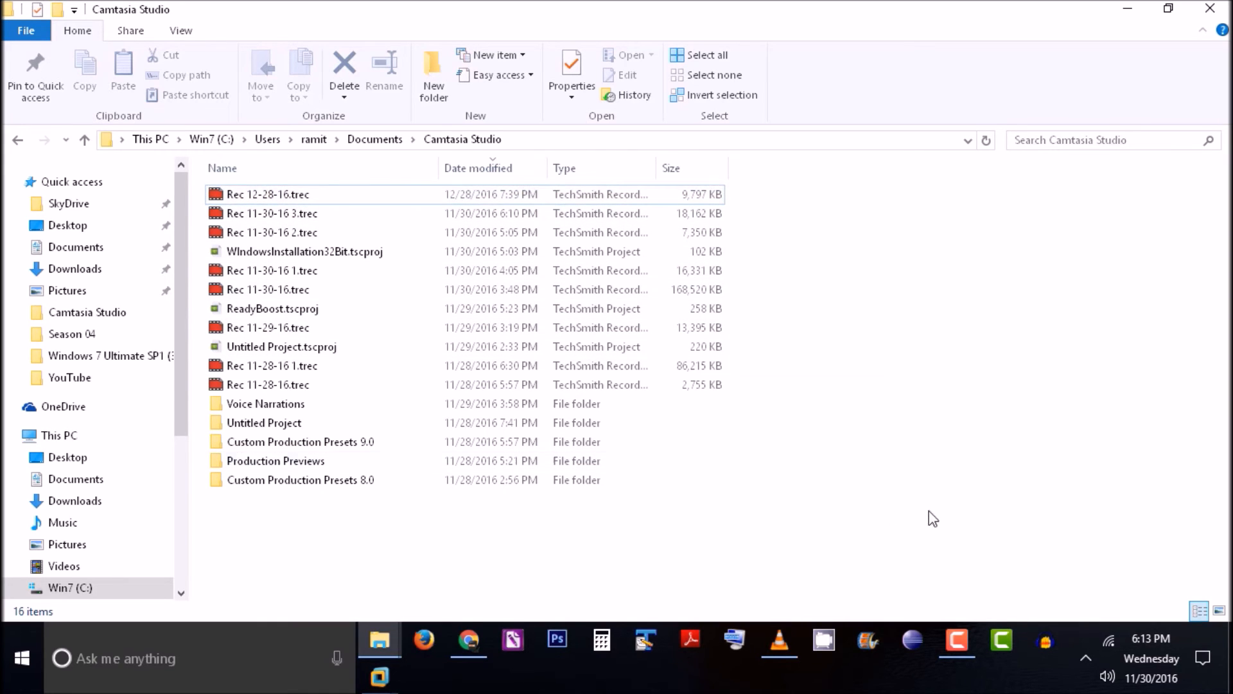
{"action": "mouse_move", "coordinate": [958, 633]}
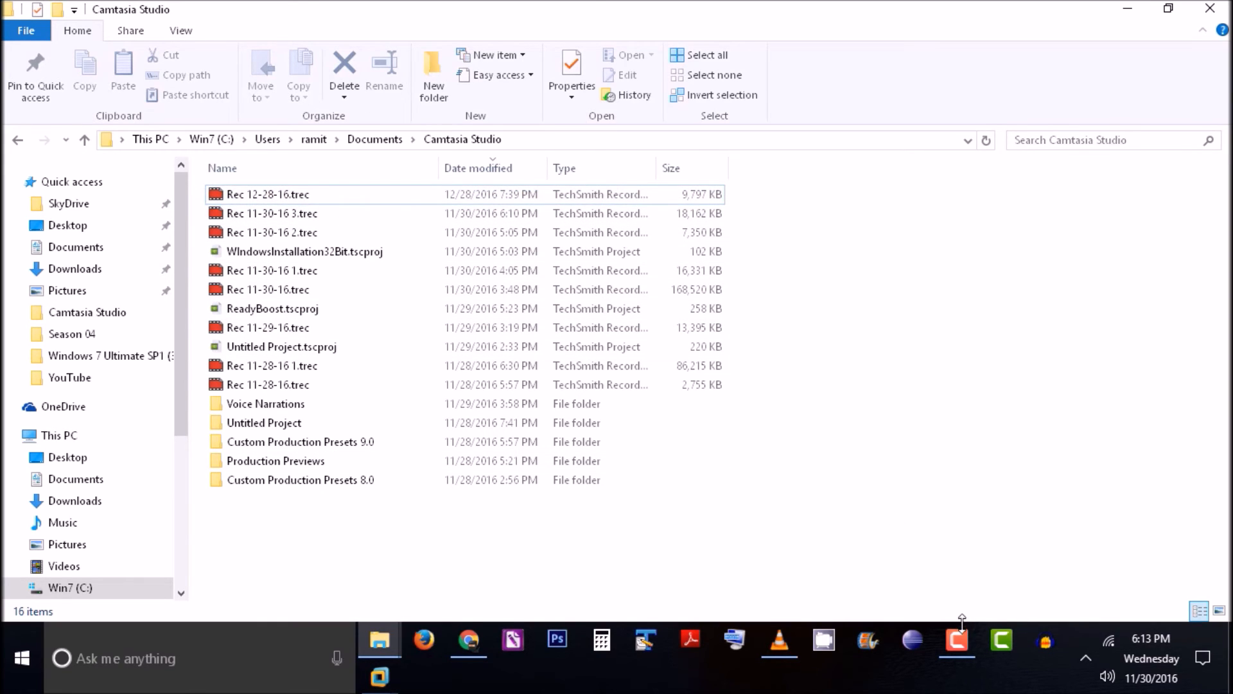
Restore the running Camtasia Recorder window from the taskbar
{"action": "left_click", "coordinate": [956, 640]}
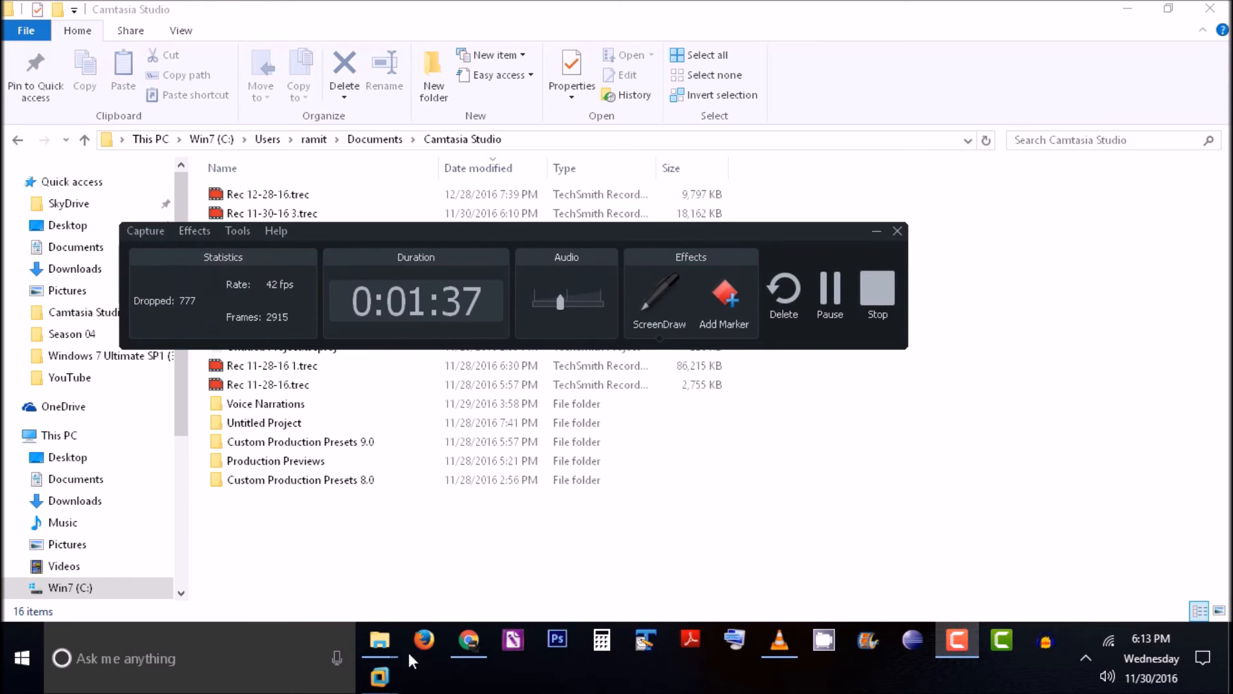
{"action": "mouse_move", "coordinate": [379, 640]}
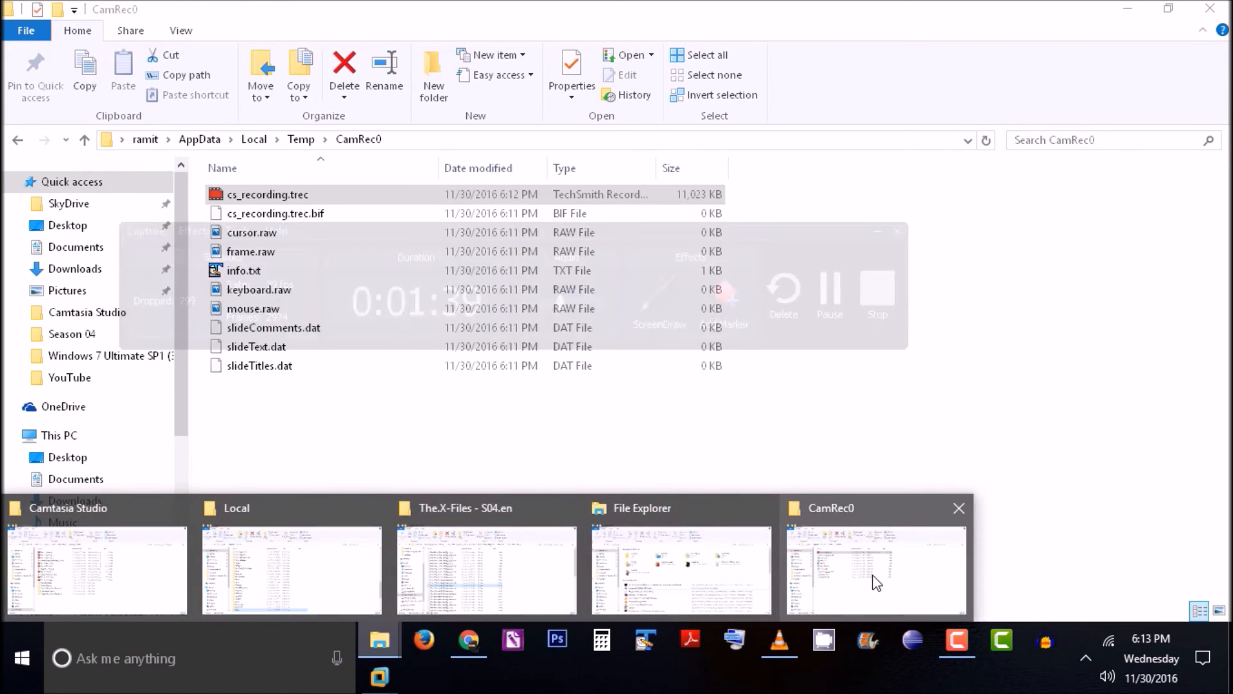